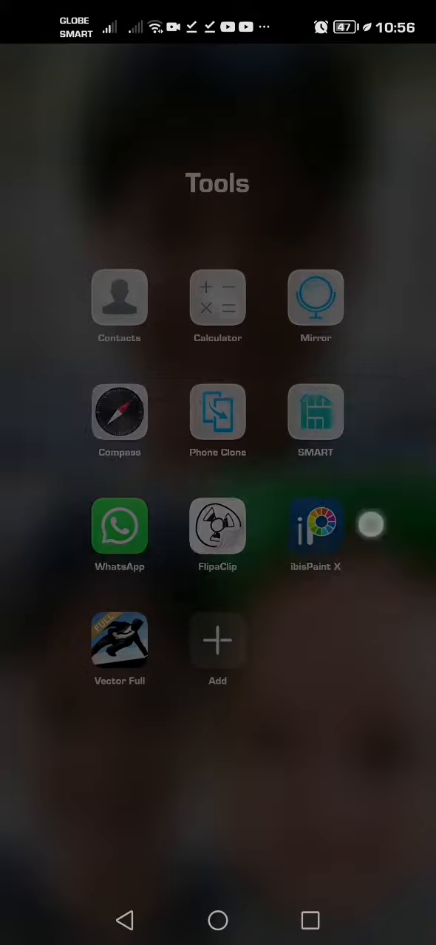
# Run a Google search for 'vector full' from the home-screen search widget.
pyautogui.click(118, 639)
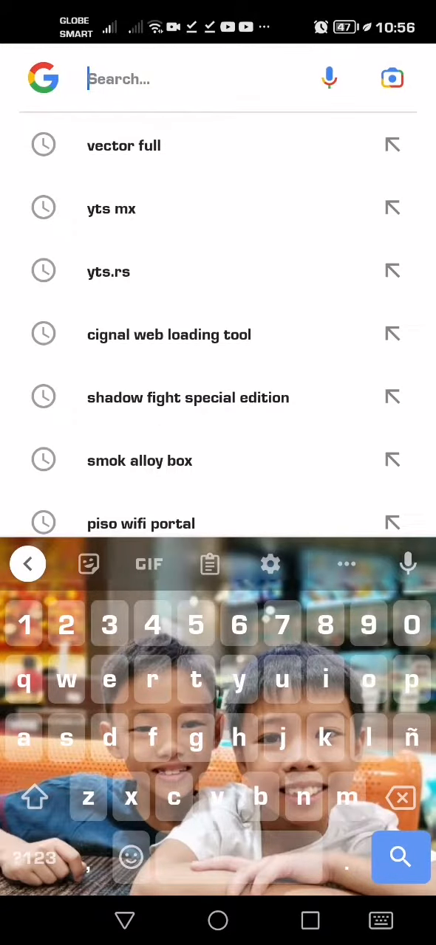
pyautogui.click(124, 145)
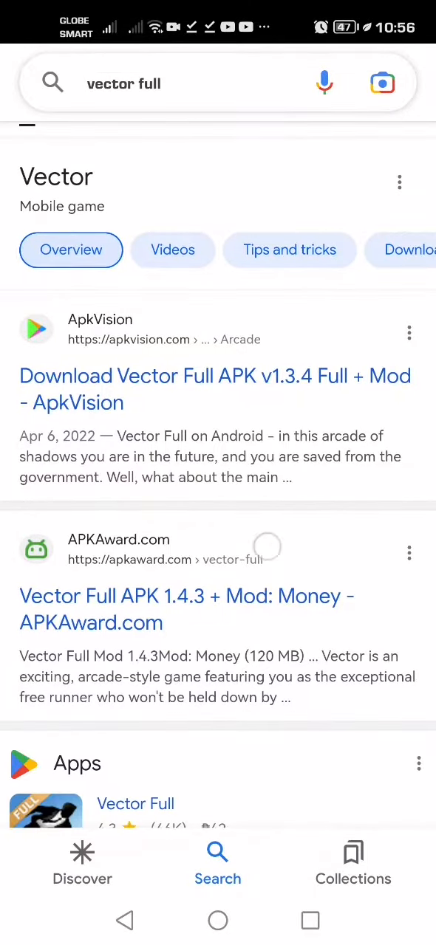
# From the ApkVision result, start downloading Vector-Full-v1-3-4.apk (104 MB original APK).
pyautogui.click(215, 390)
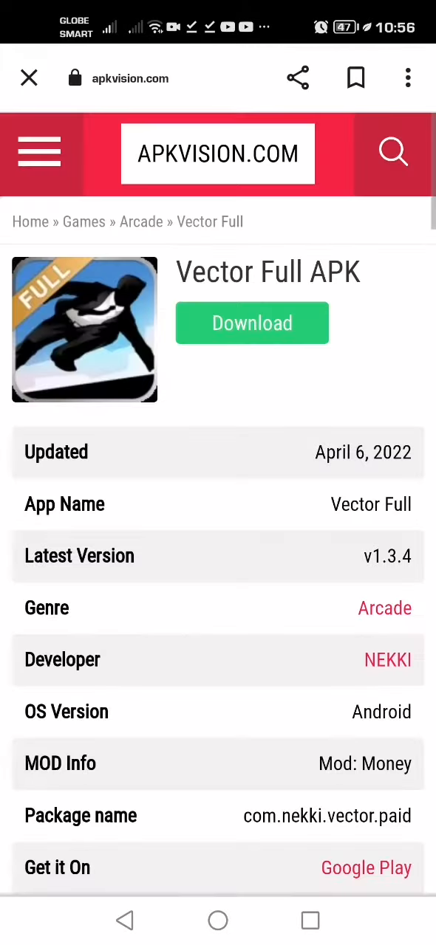
pyautogui.click(251, 322)
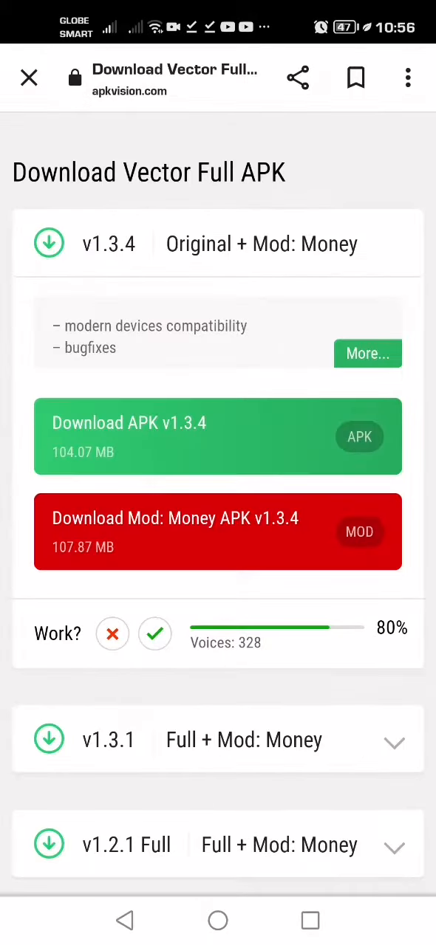
pyautogui.click(219, 437)
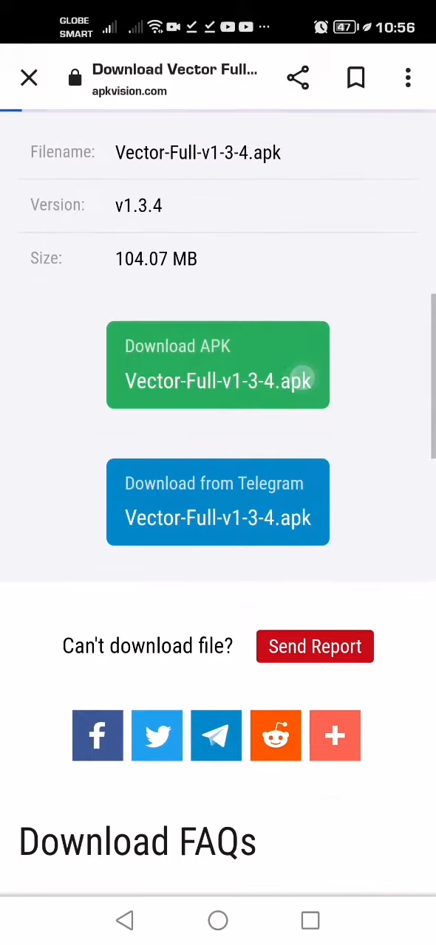
pyautogui.click(219, 365)
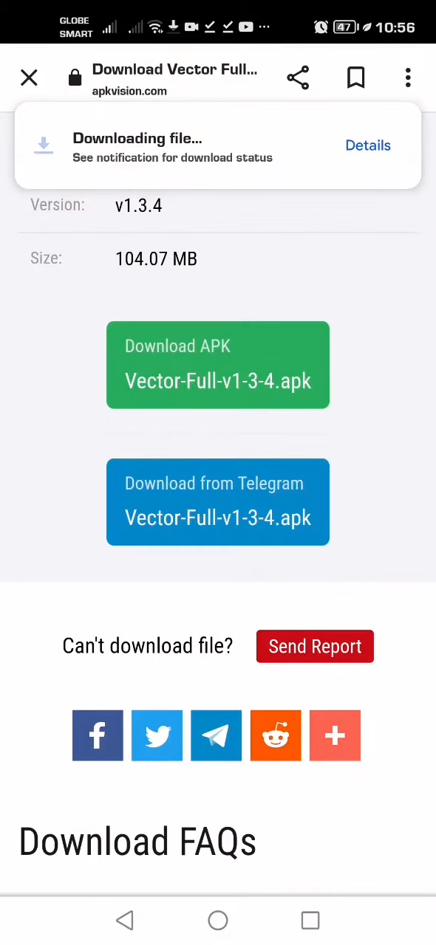
# Install the downloaded APK from Downloads and launch Vector Full from the 'App installed' dialog.
pyautogui.click(366, 145)
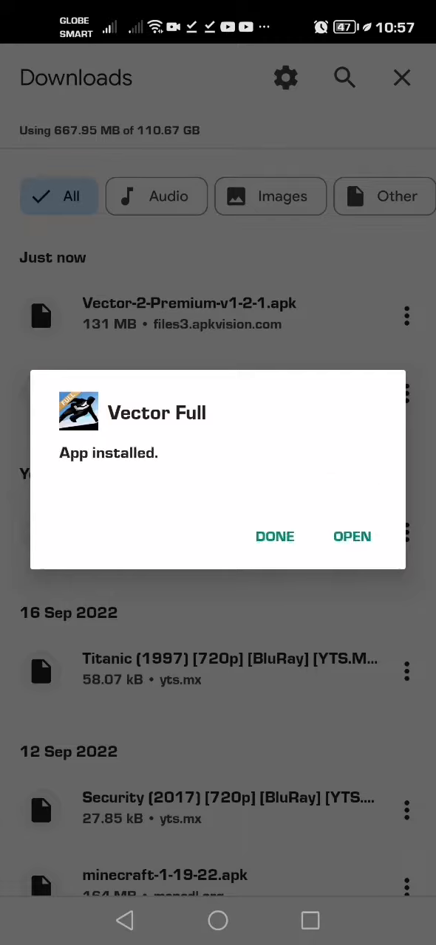
pyautogui.click(351, 536)
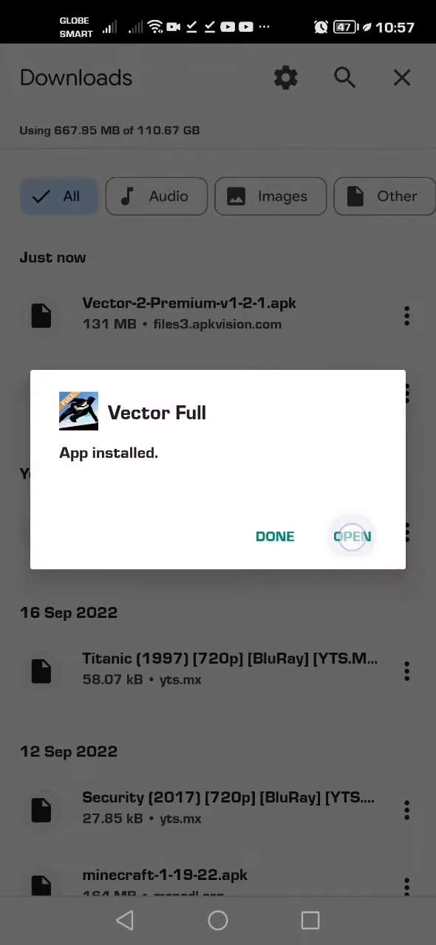